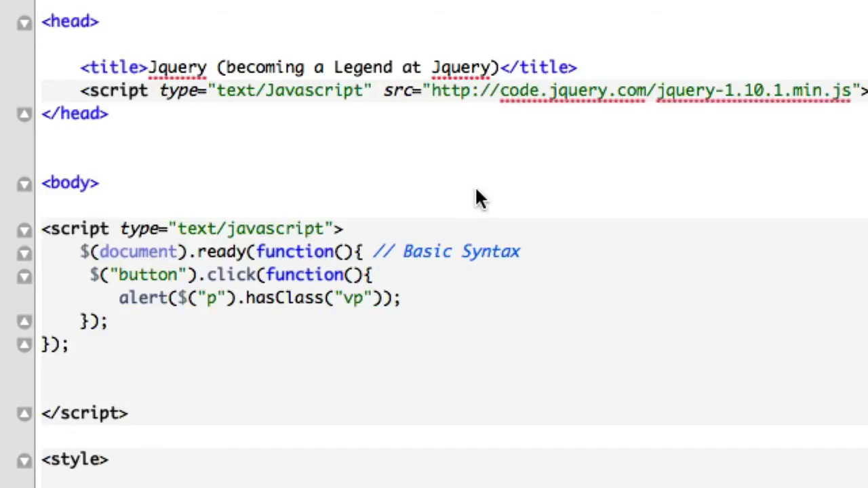
# Edit the button text so it reads 'Remove the Hounds' instead of 'Release the Hounds'
pyautogui.scroll(-3)
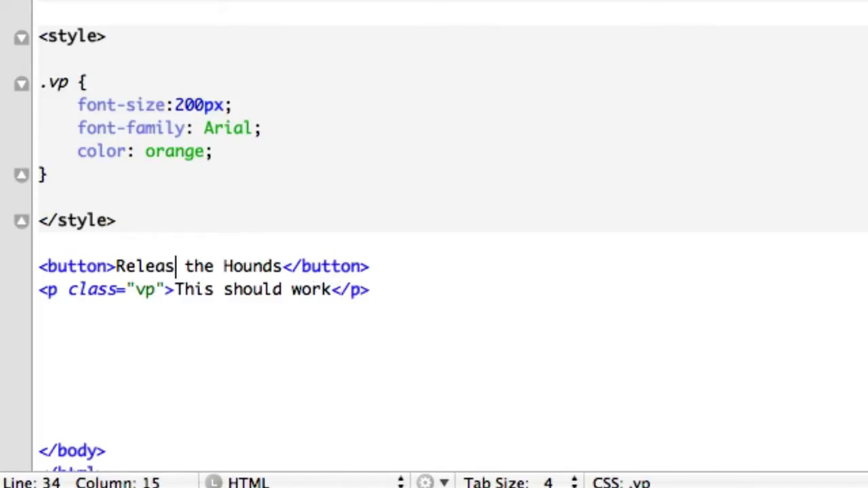
pyautogui.write('Remove')
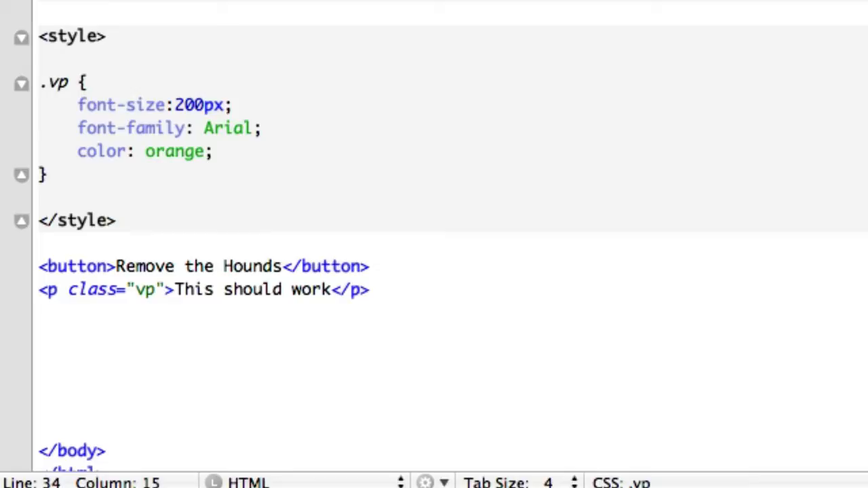
pyautogui.moveTo(87, 306)
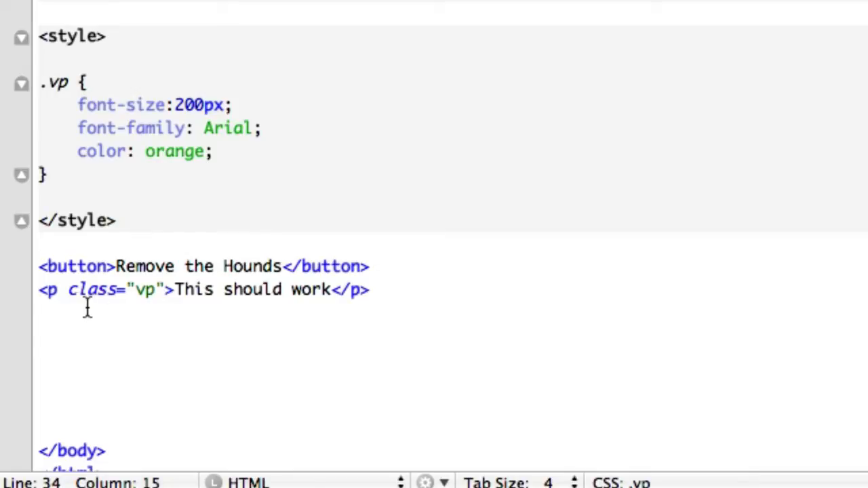
pyautogui.moveTo(173, 319)
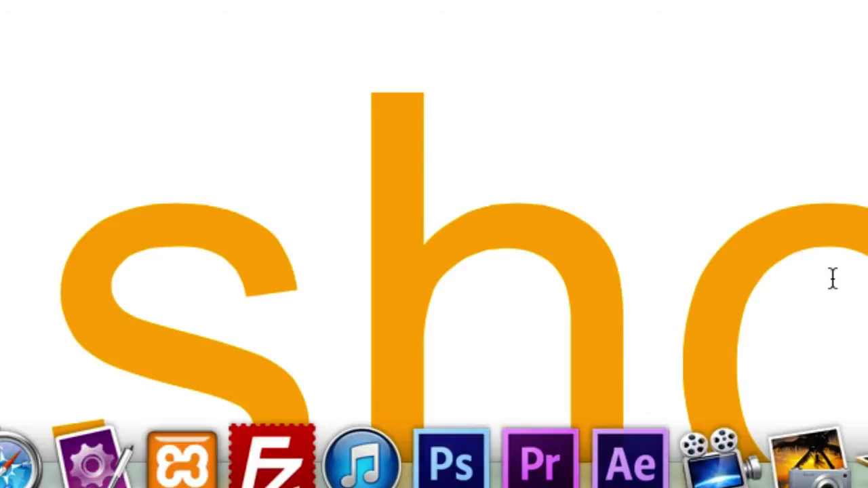
pyautogui.moveTo(503, 284)
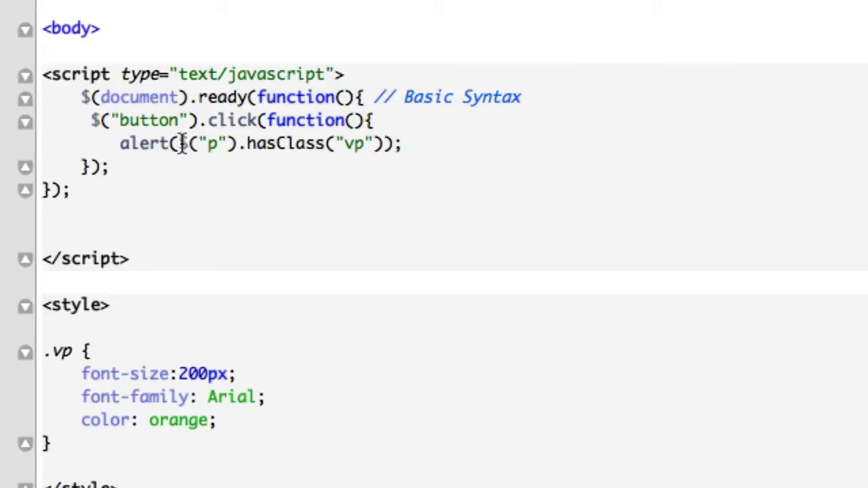
# Delete the alert wrapper, leaving a plain $("p").hasClass("vp"); call in the handler
pyautogui.doubleClick(144, 143)
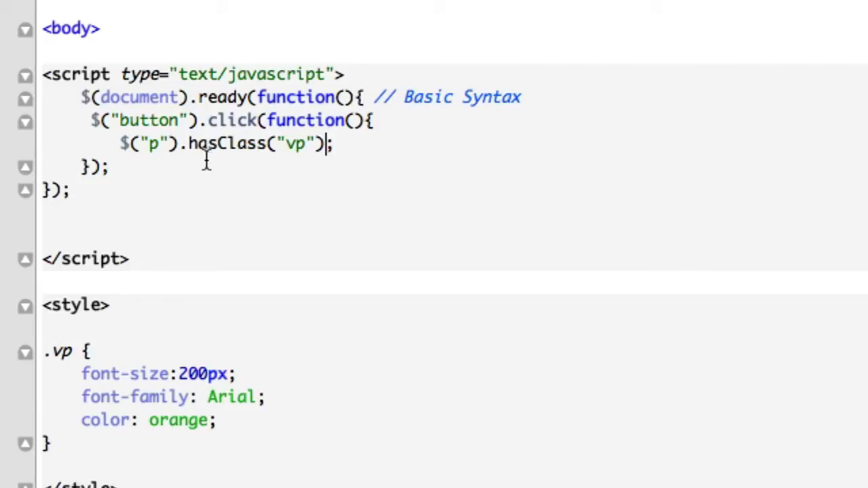
pyautogui.moveTo(209, 290)
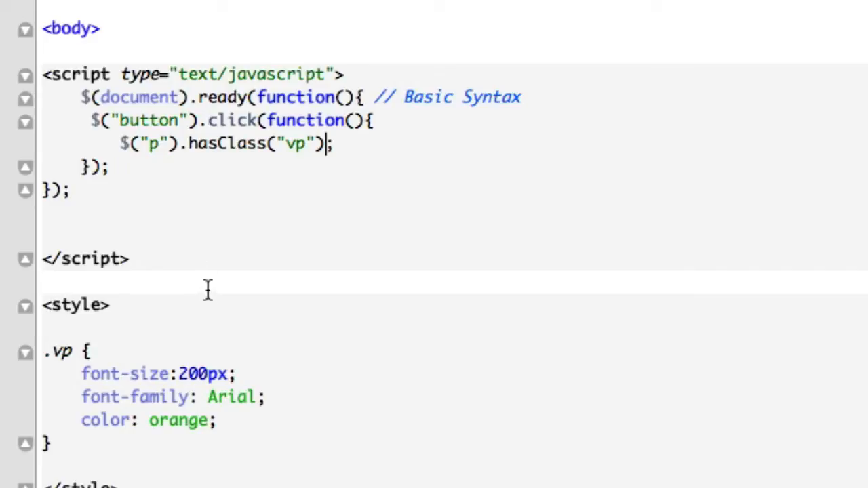
pyautogui.scroll(-3)
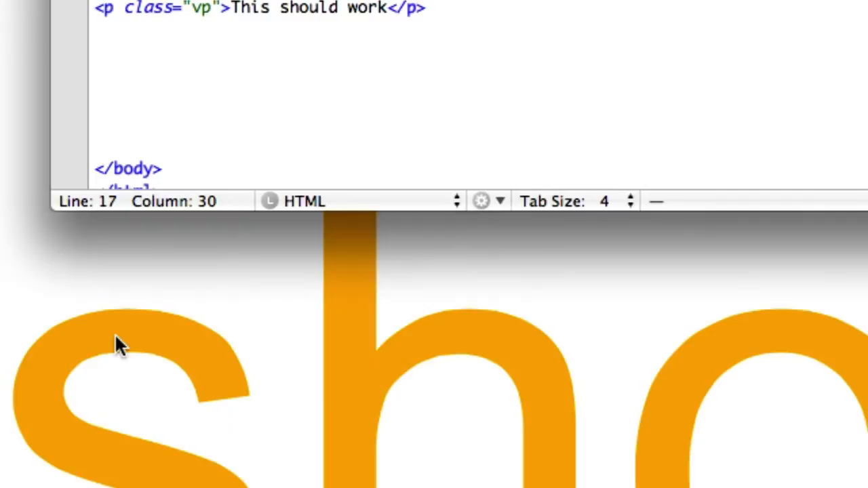
pyautogui.moveTo(352, 373)
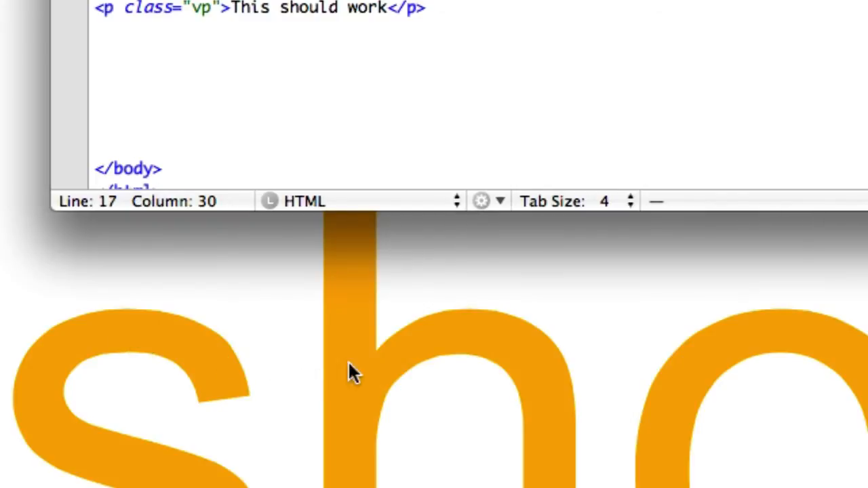
pyautogui.moveTo(434, 391)
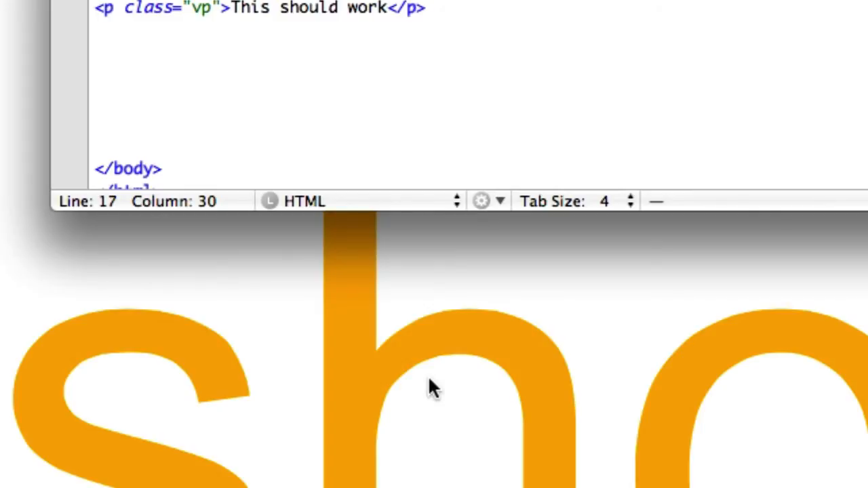
# Scroll through the page output showing the paragraph still in huge orange letters
pyautogui.scroll(-3)
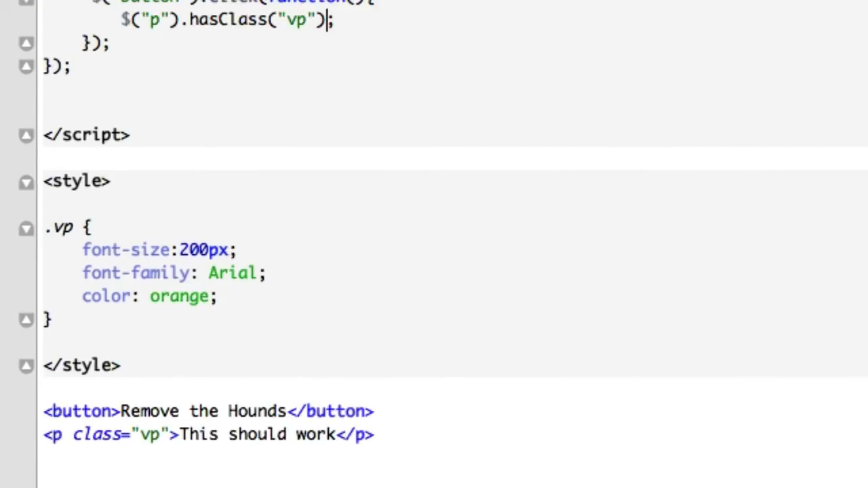
# Replace hasClass with removeClass so the handler calls $("p").removeClass("vp")
pyautogui.scroll(3)
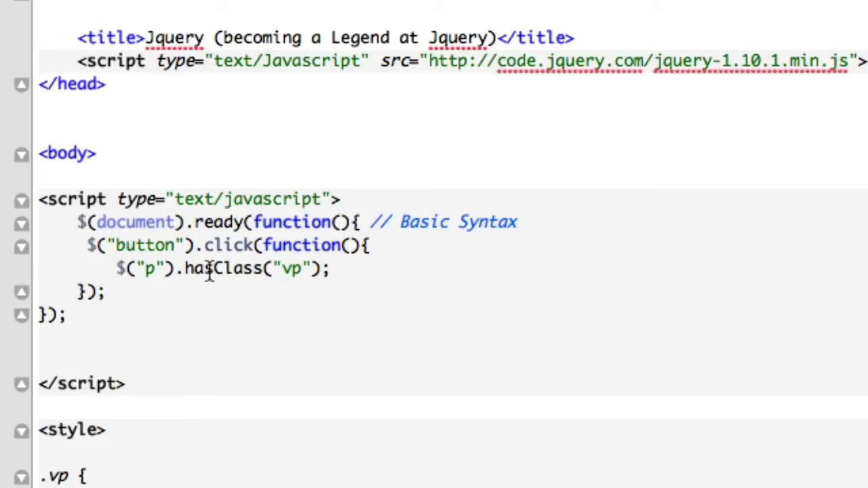
pyautogui.write('removeClass')
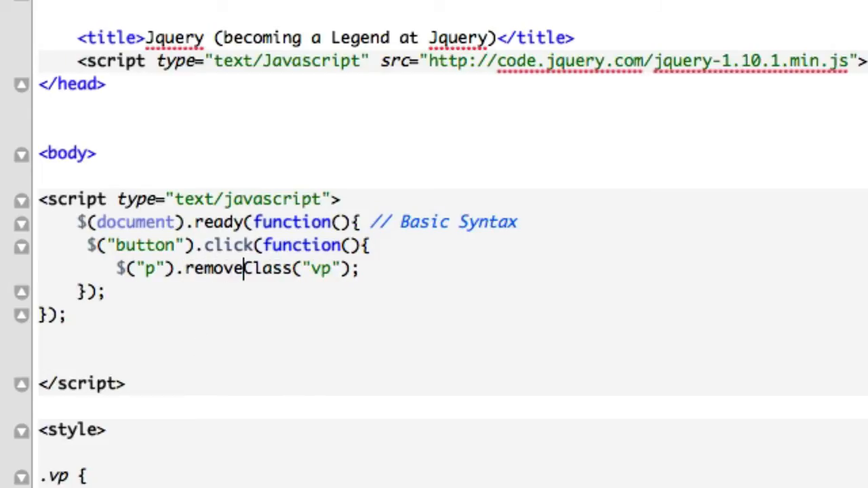